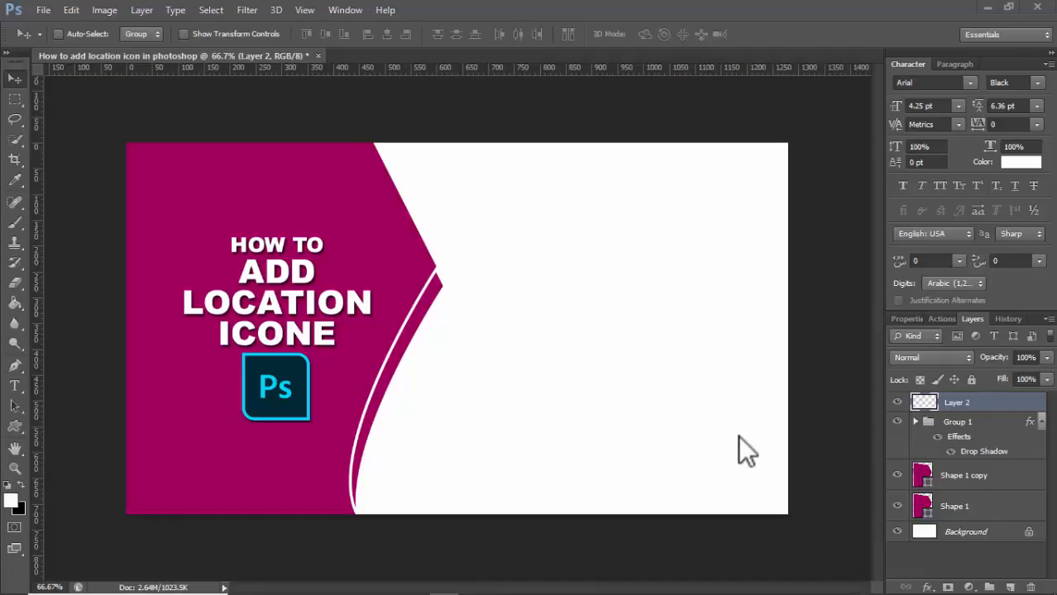
{"action": "mouse_move", "coordinate": [691, 388]}
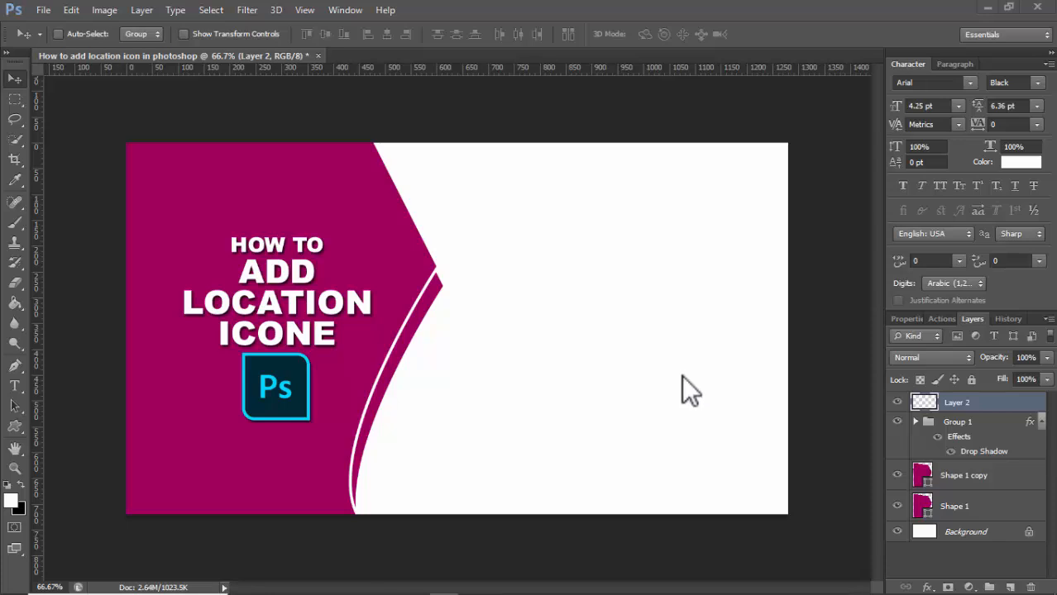
{"action": "mouse_move", "coordinate": [677, 397]}
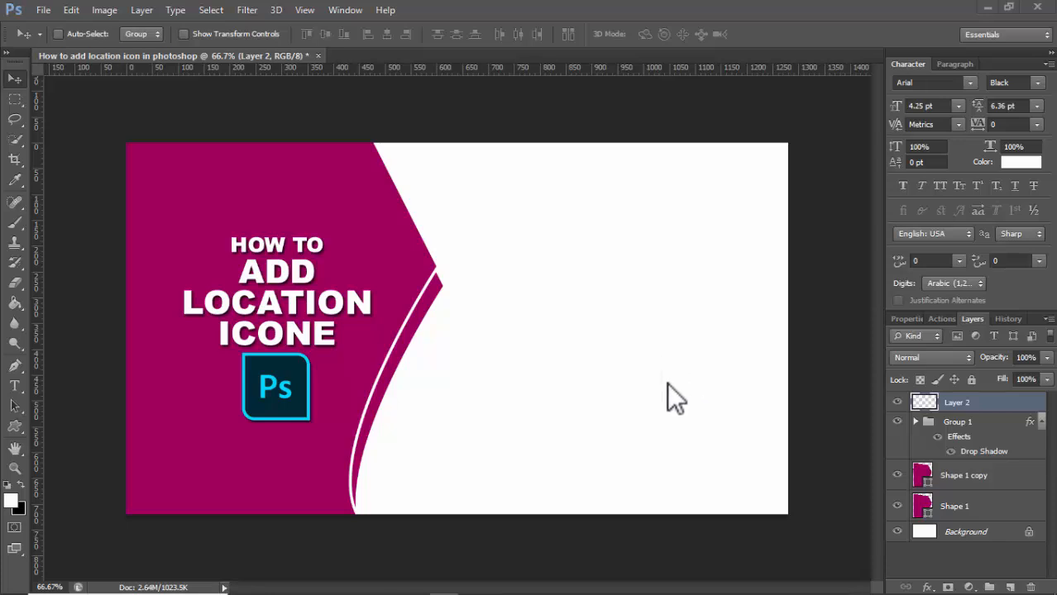
Hide the empty Layer 2, then show it again.
{"action": "left_click", "coordinate": [897, 403]}
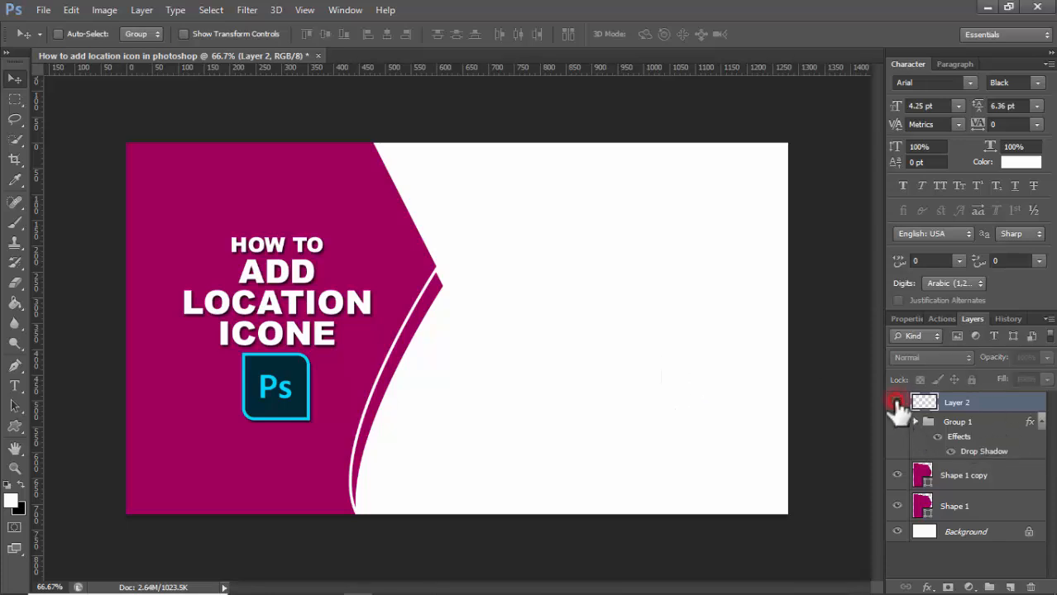
{"action": "left_click", "coordinate": [898, 403]}
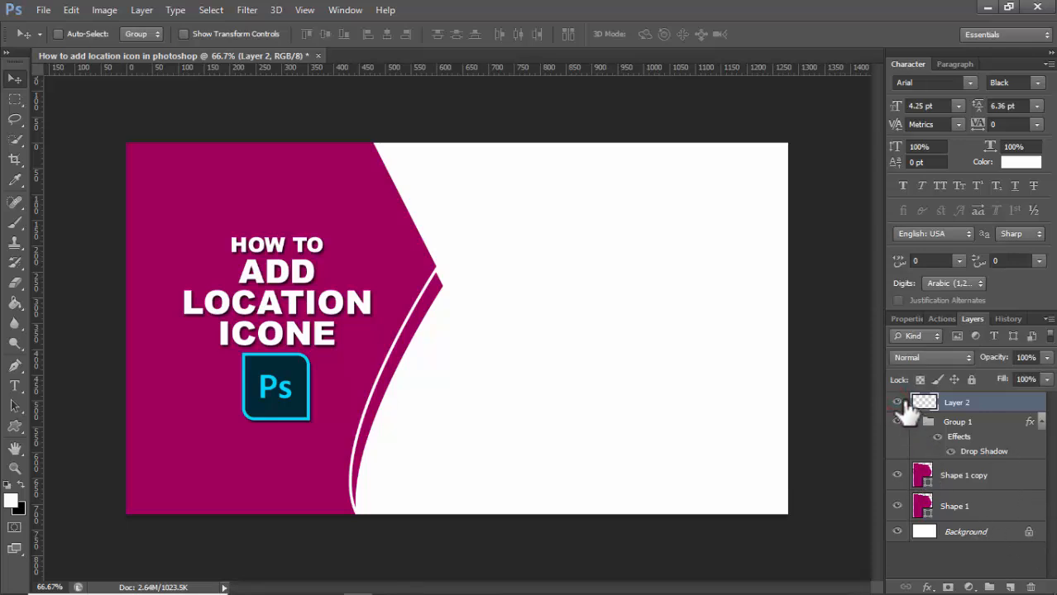
{"action": "left_click", "coordinate": [917, 421]}
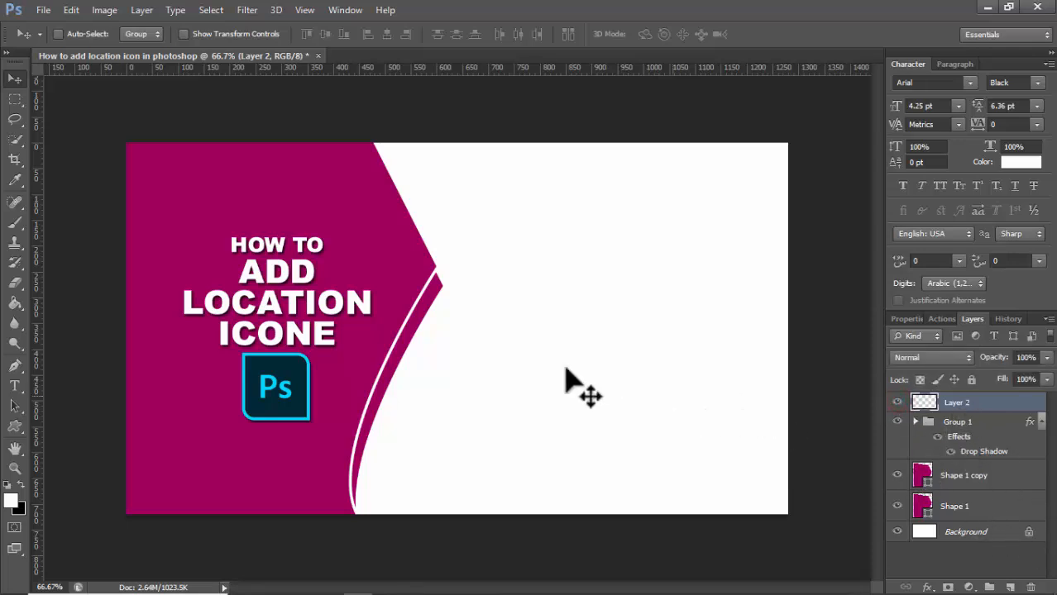
Load all custom shape sets into the Custom Shape tool and set the fill to red.
{"action": "left_click", "coordinate": [15, 426]}
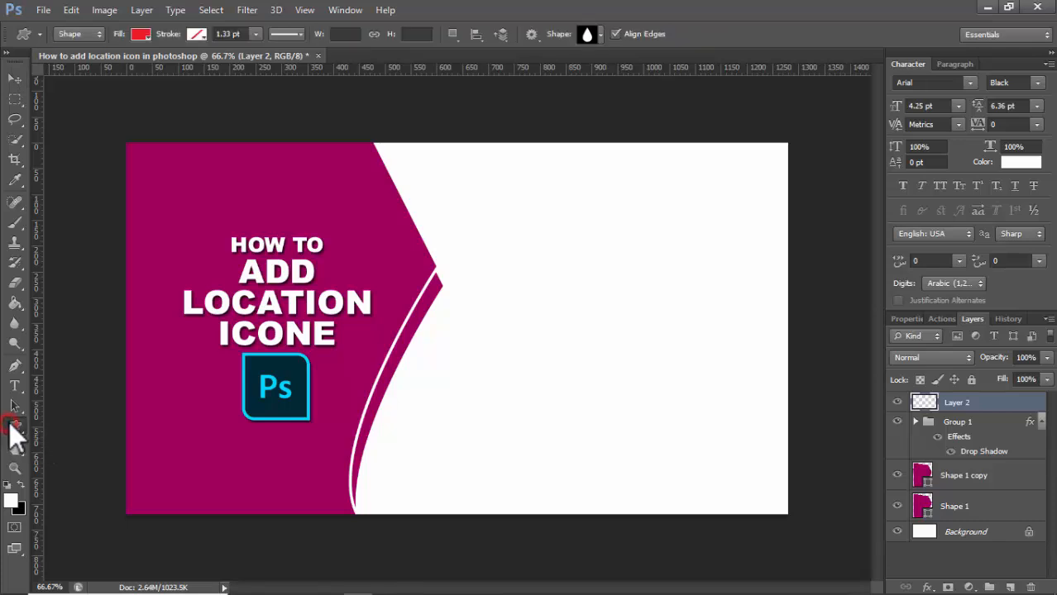
{"action": "left_click", "coordinate": [587, 34]}
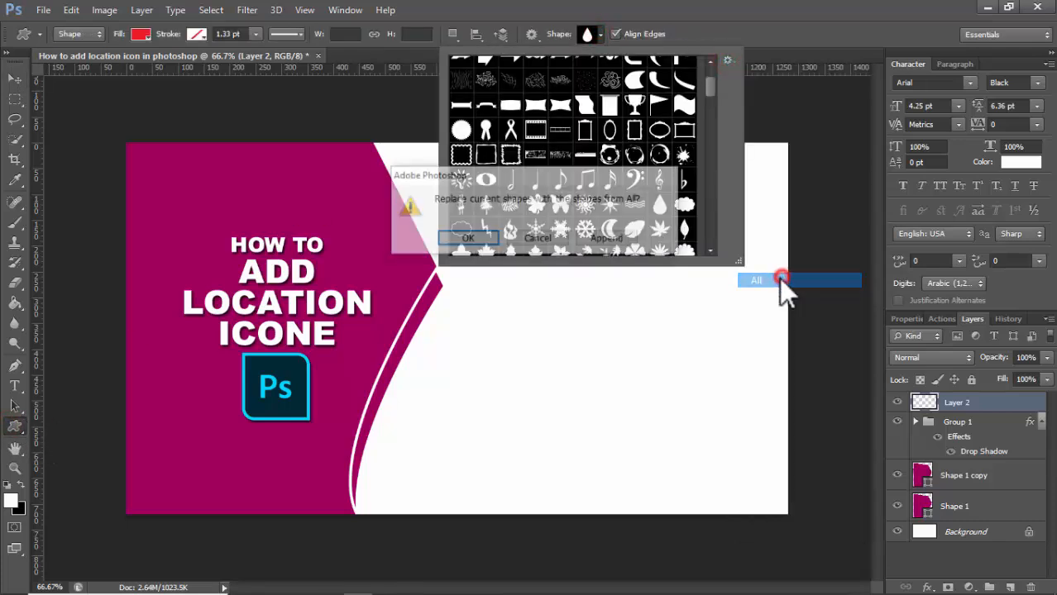
{"action": "left_click", "coordinate": [468, 239]}
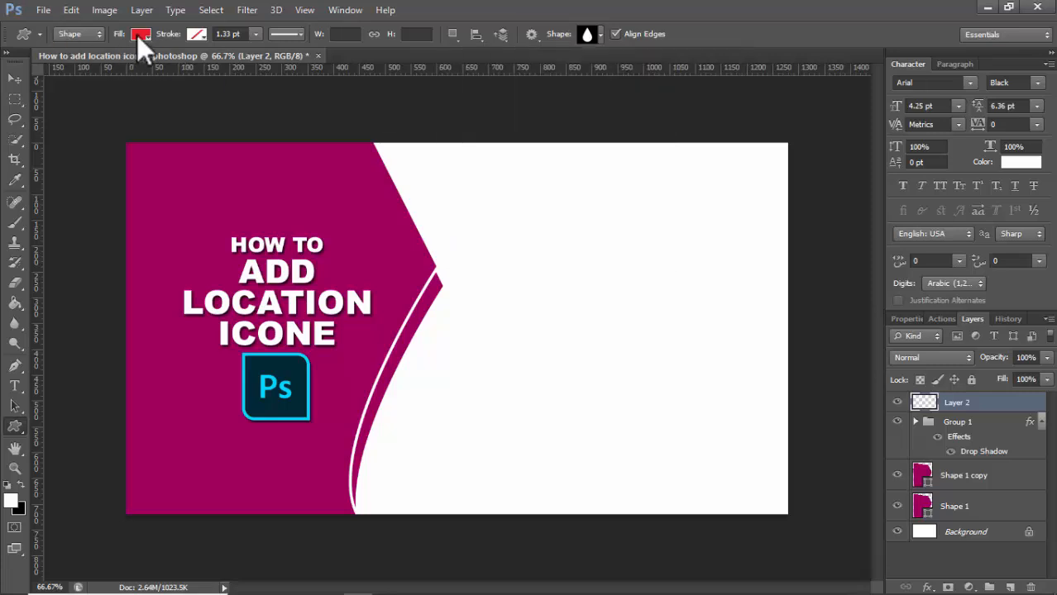
{"action": "left_click", "coordinate": [140, 34]}
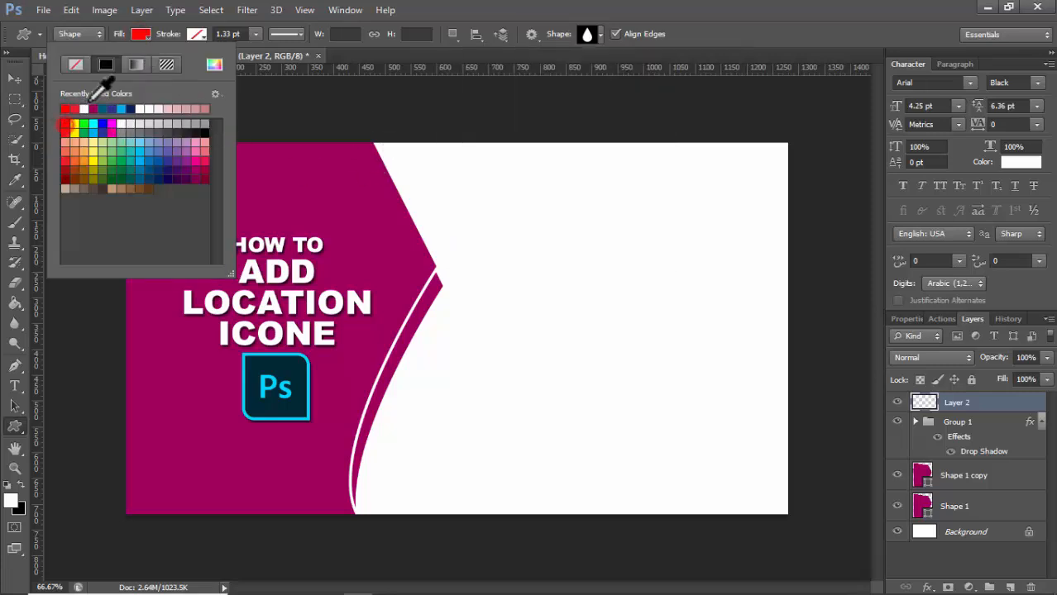
{"action": "left_click", "coordinate": [592, 298]}
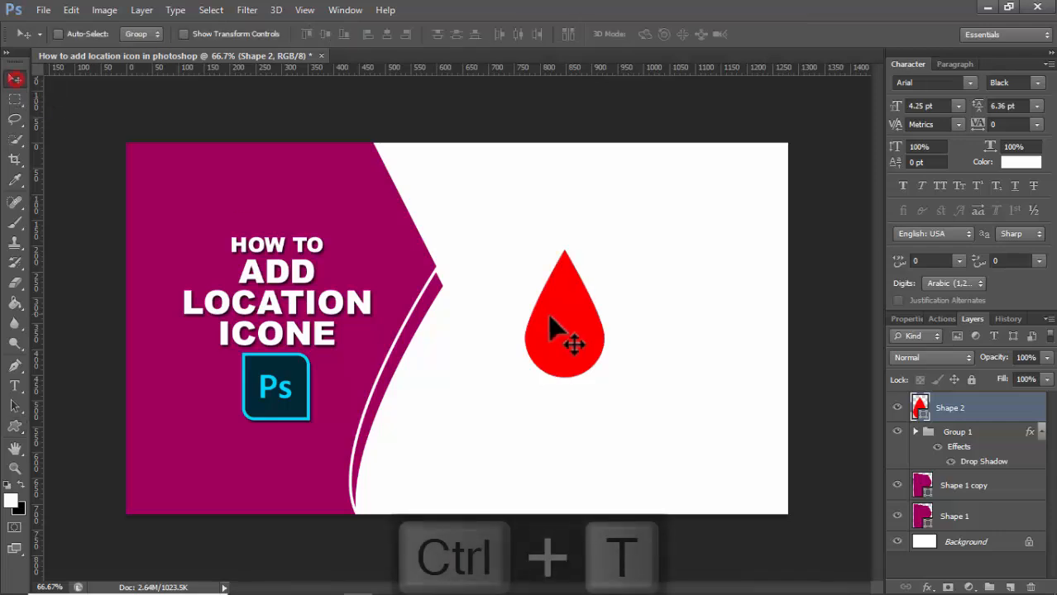
Flip the red drop vertically with Free Transform so it points down like a map pin.
{"action": "key", "text": "ctrl+t"}
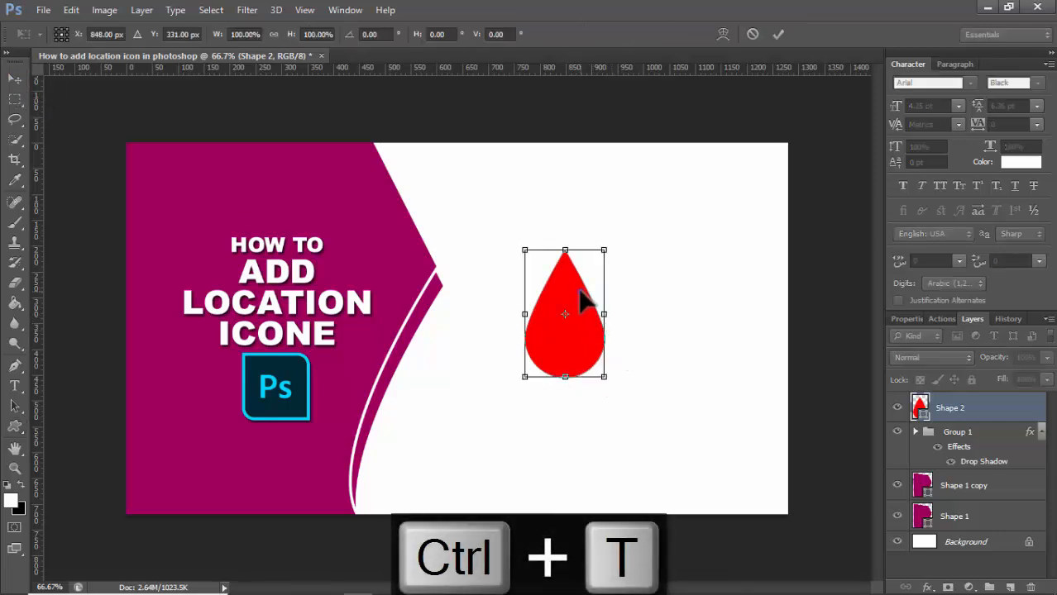
{"action": "right_click", "coordinate": [565, 315]}
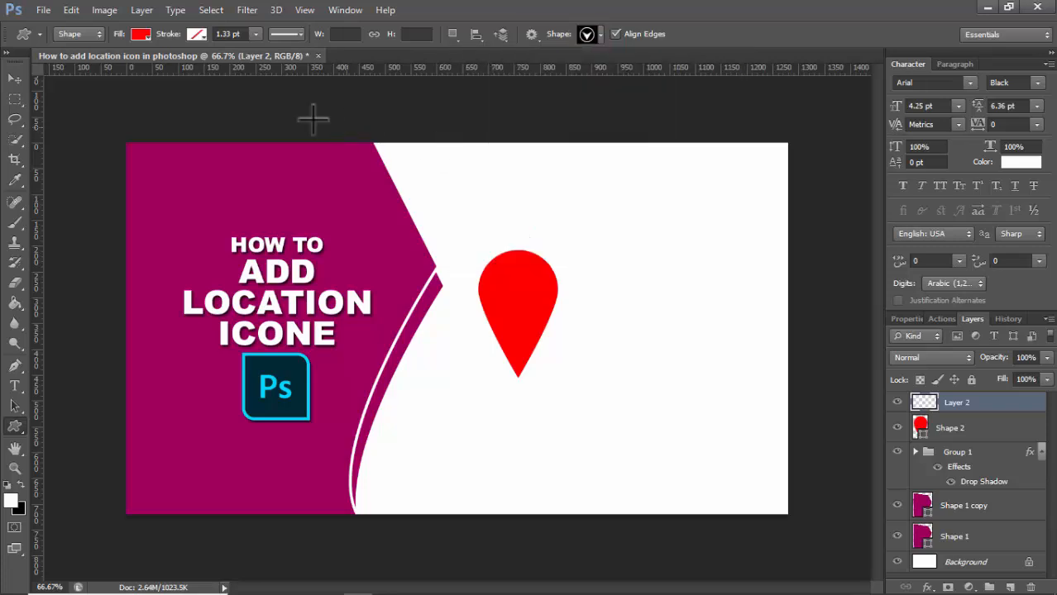
Draw a red circled-arrow shape to the right of the pin, then move to the browser.
{"action": "left_click_drag", "start_coordinate": [613, 254], "coordinate": [707, 360]}
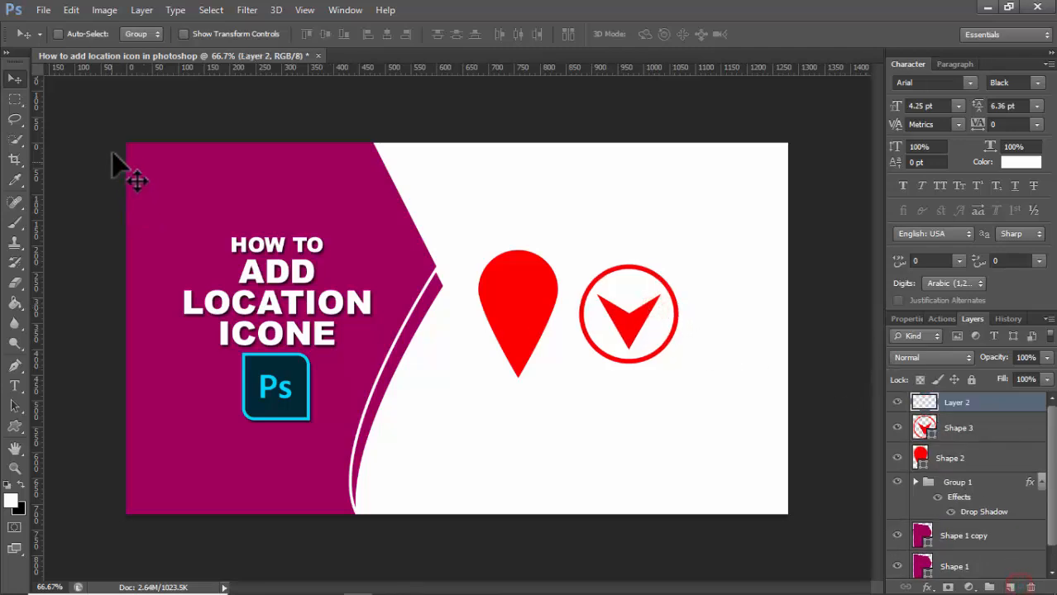
{"action": "mouse_move", "coordinate": [579, 318]}
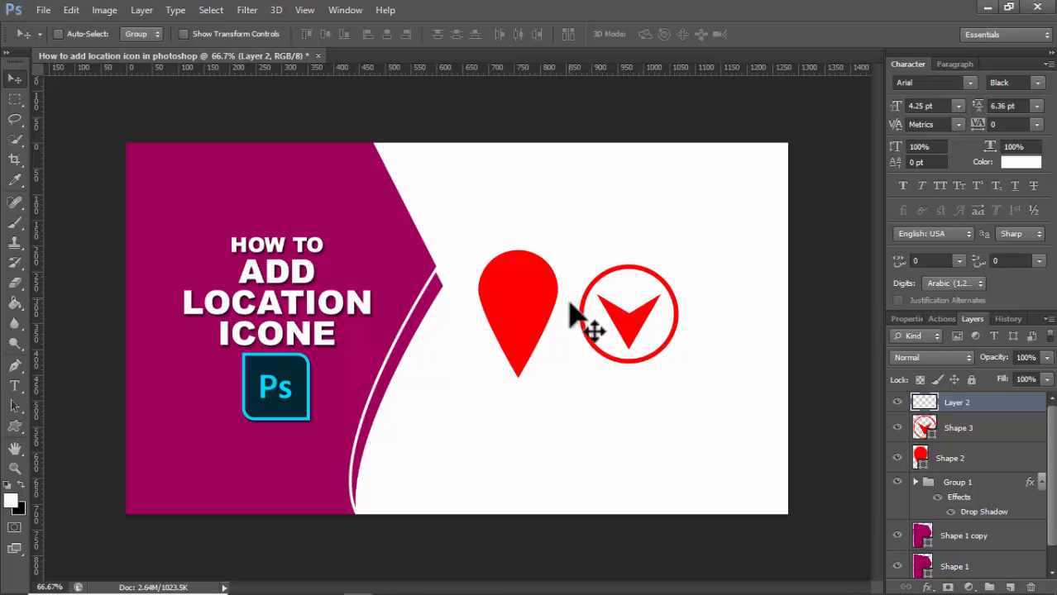
{"action": "left_click", "coordinate": [657, 15]}
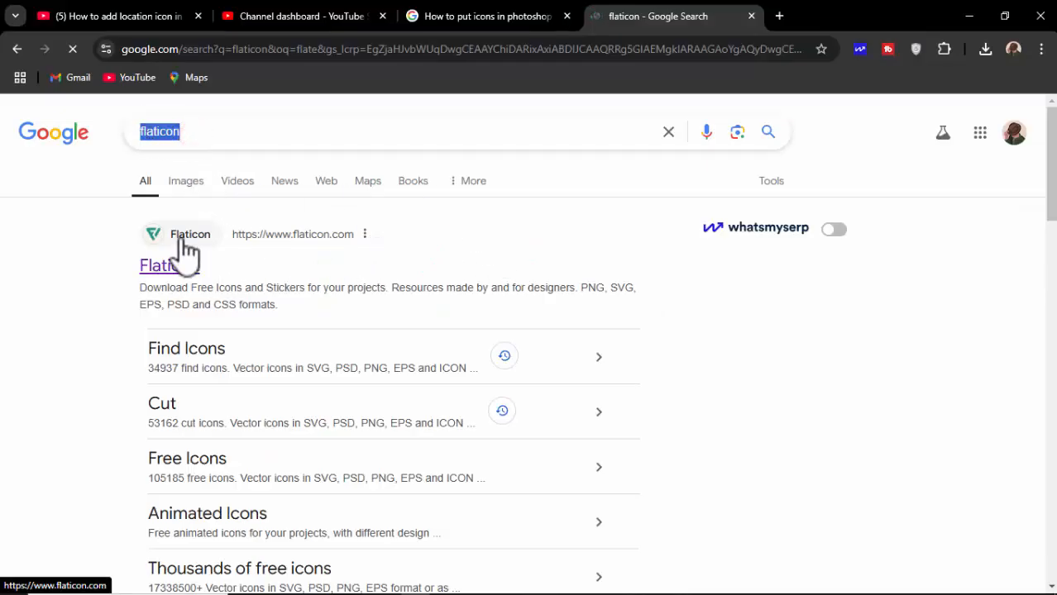
On Flaticon, search 'location' and bring up the download options for a pin icon.
{"action": "left_click", "coordinate": [169, 265]}
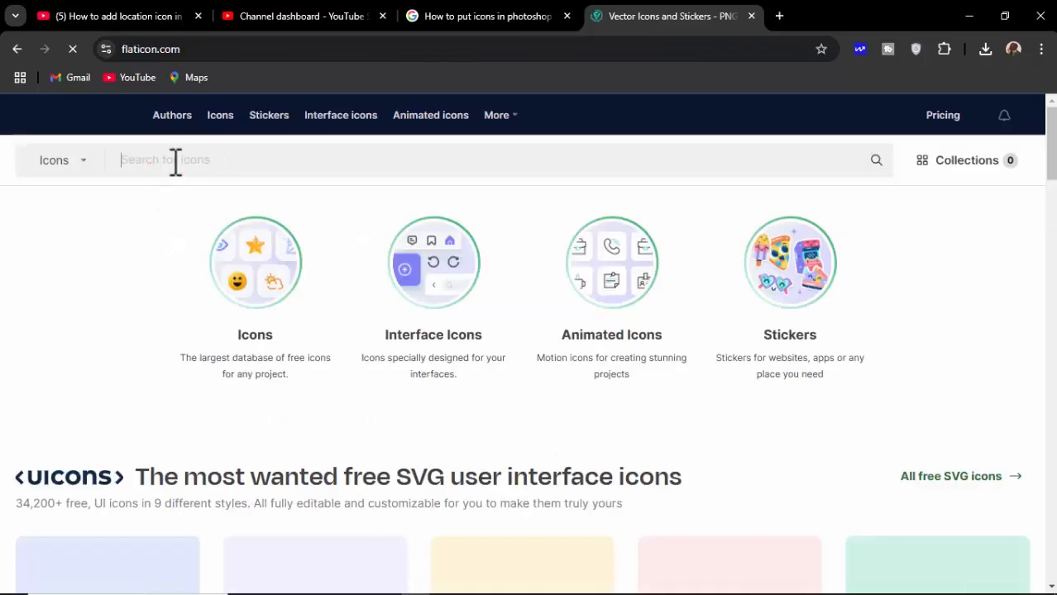
{"action": "type", "text": "location"}
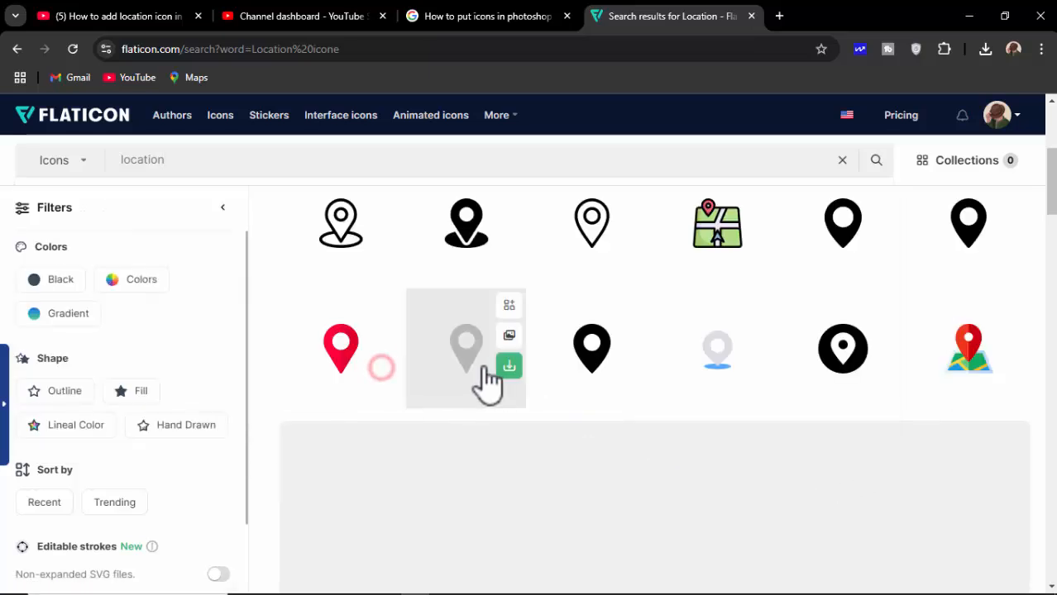
{"action": "left_click", "coordinate": [508, 365]}
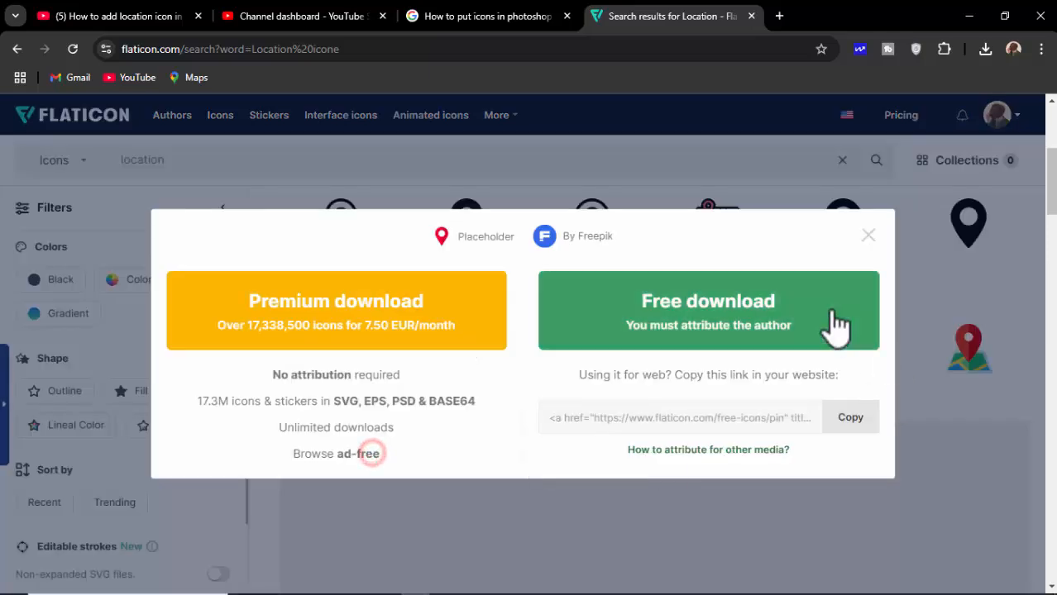
{"action": "mouse_move", "coordinate": [728, 323]}
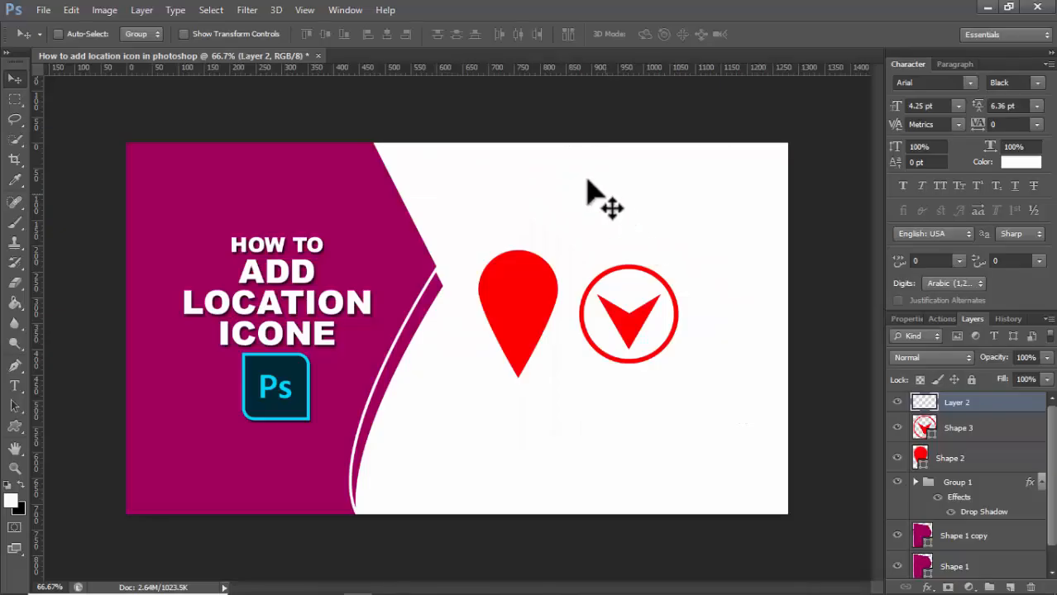
Place the downloaded black pin PNG as Layer 3 and start scaling it down.
{"action": "left_click", "coordinate": [43, 10]}
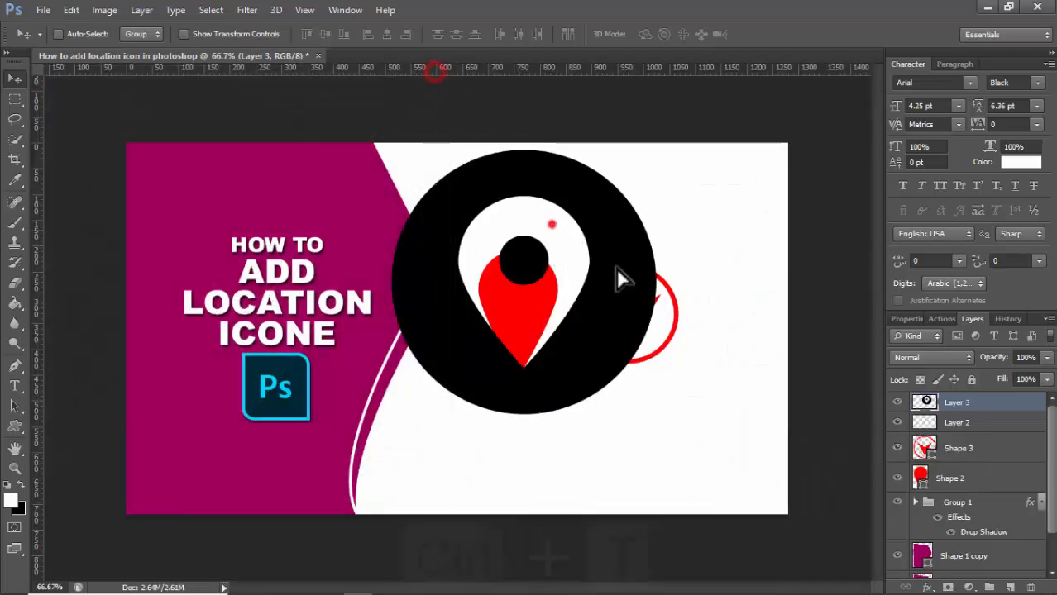
{"action": "key", "text": "ctrl+t"}
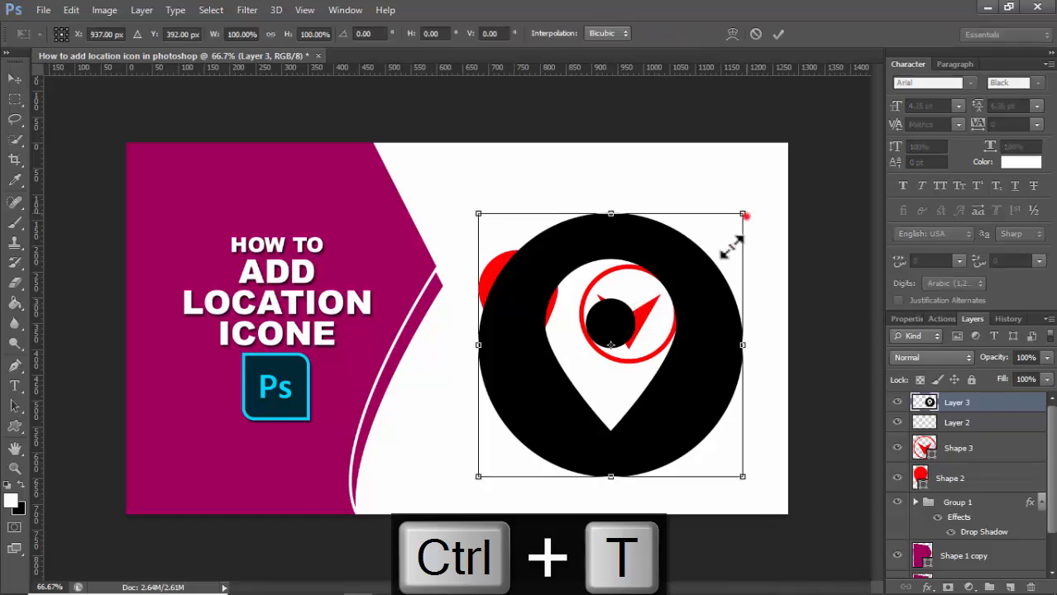